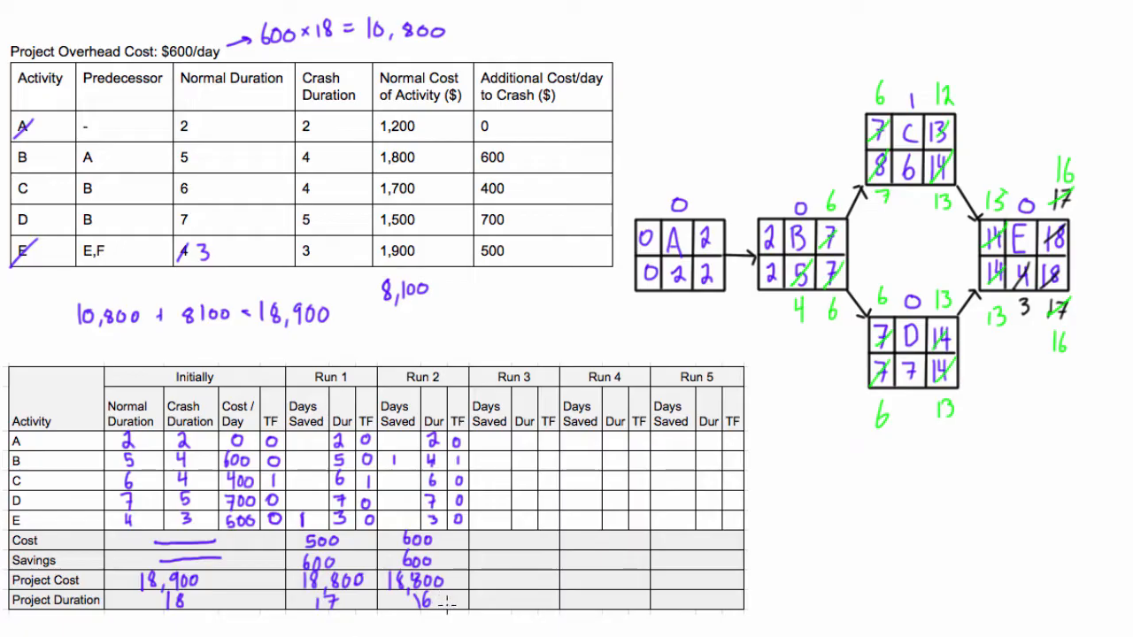
text(/4)
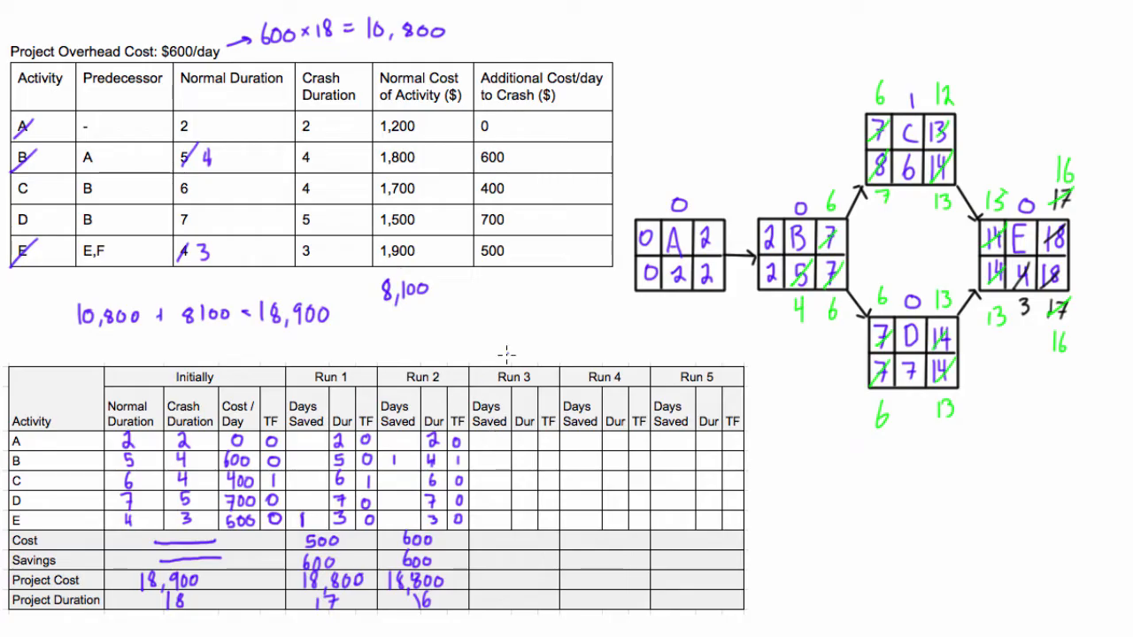
mouse_move(368, 269)
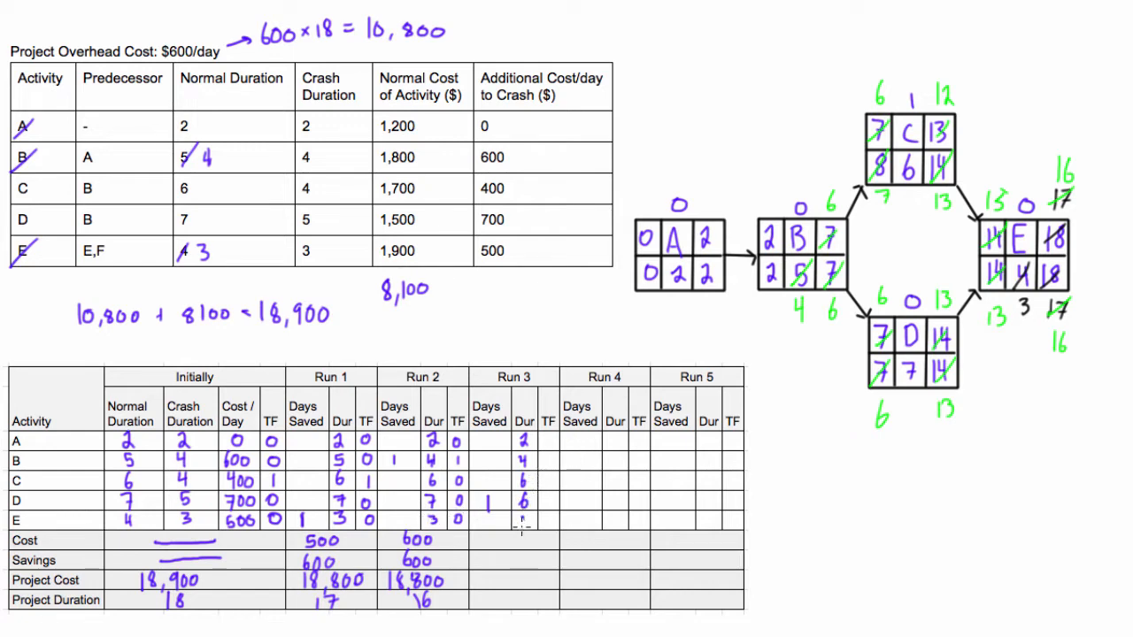
text(3)
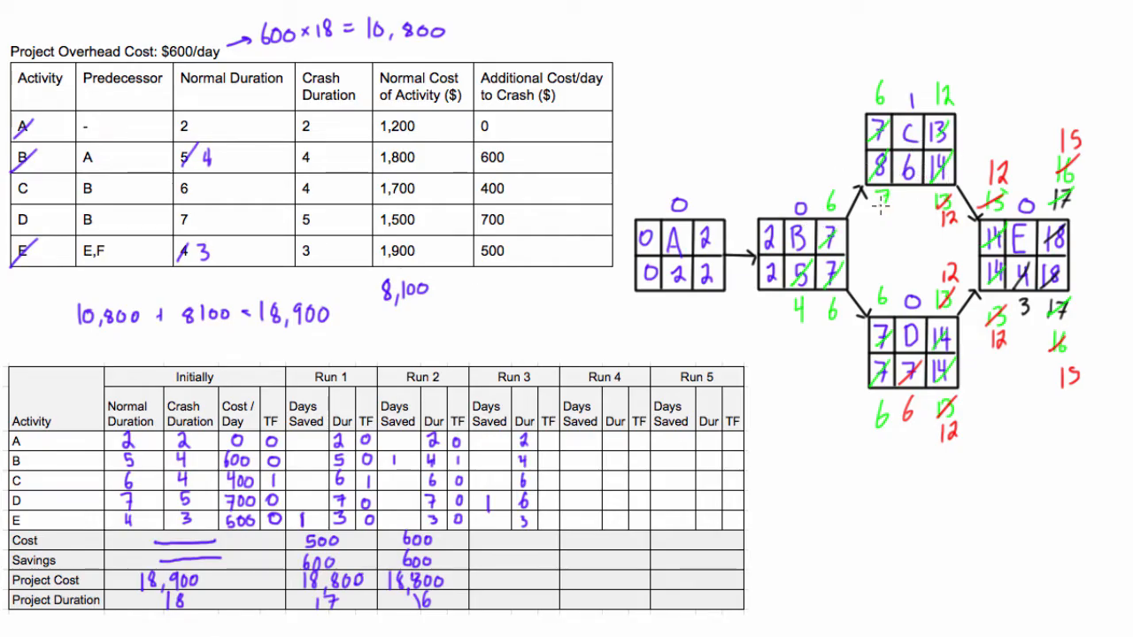
mouse_move(930, 240)
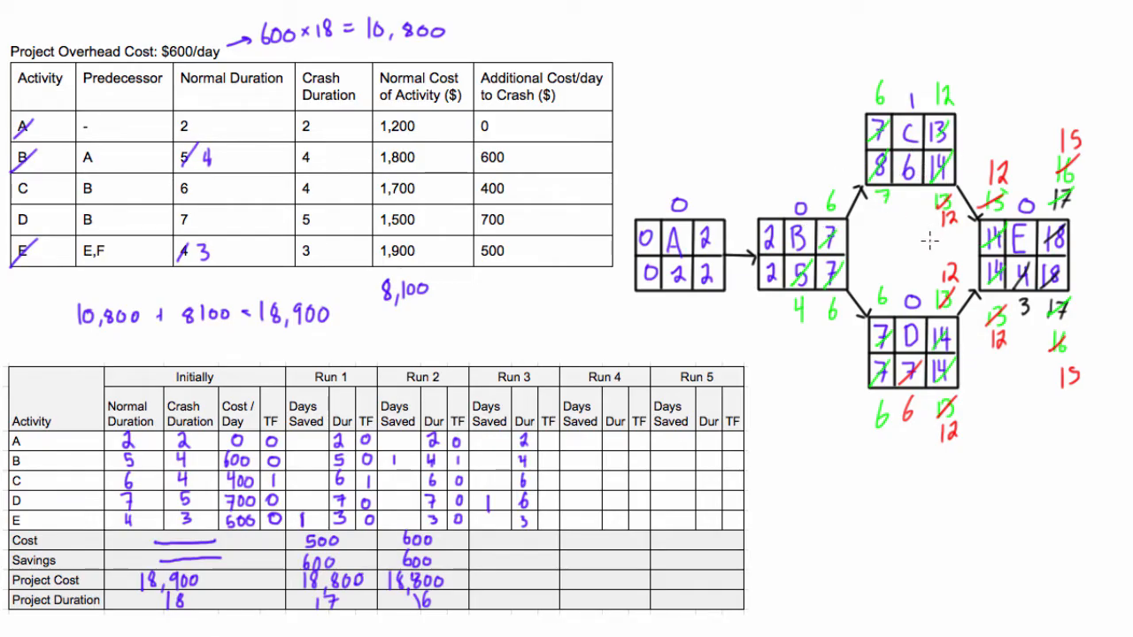
mouse_move(917, 564)
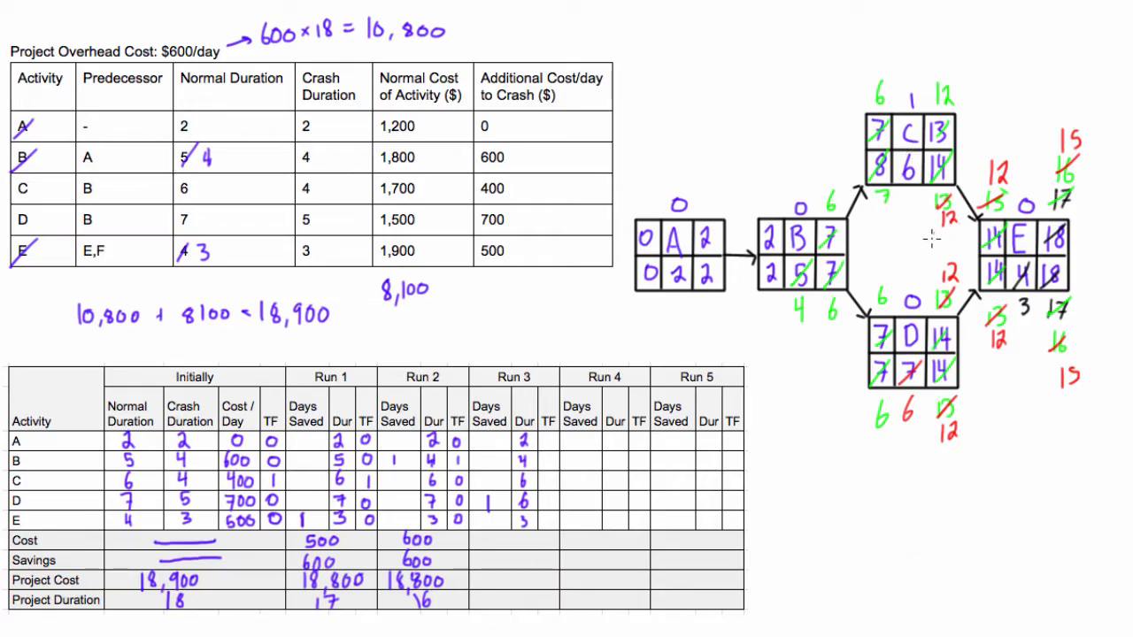
mouse_move(899, 407)
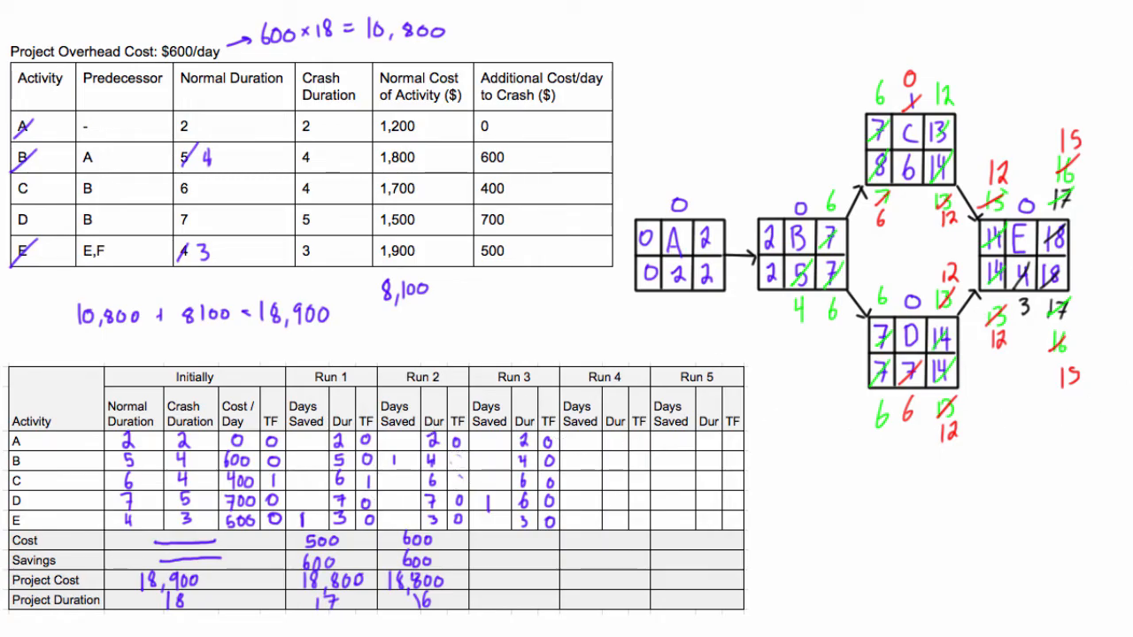
mouse_move(882, 504)
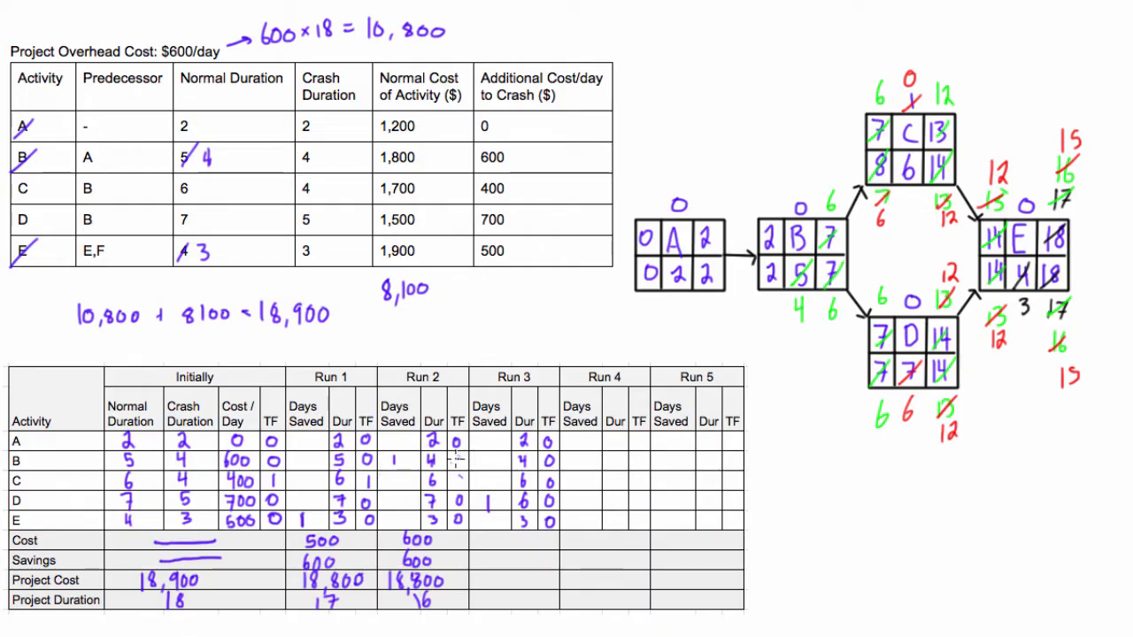
mouse_move(443, 492)
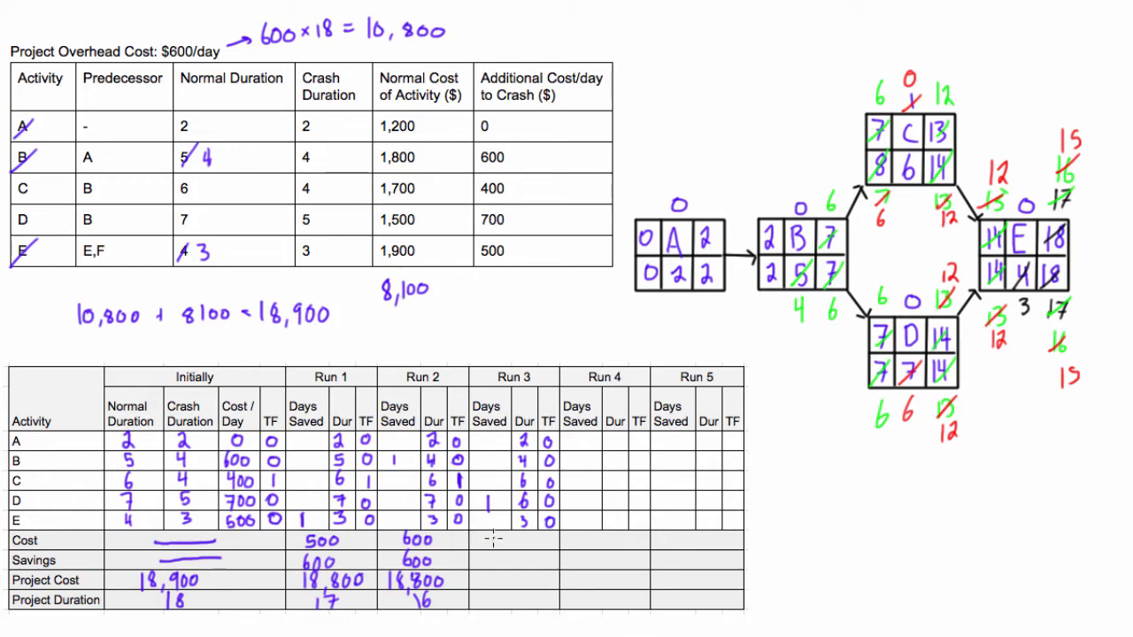
text(70)
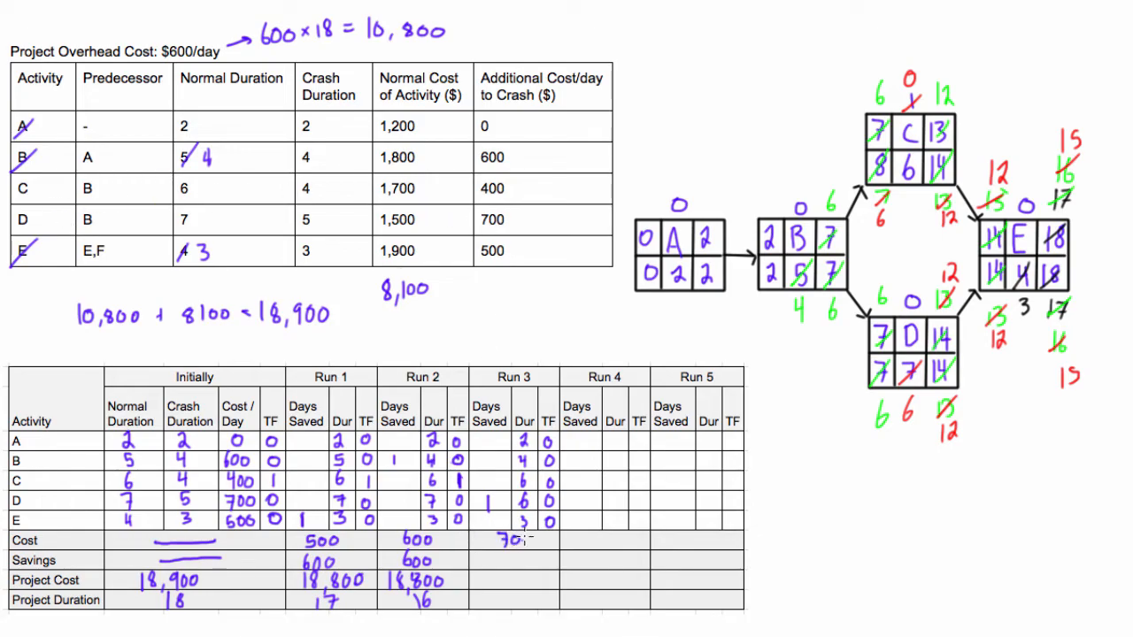
text(600)
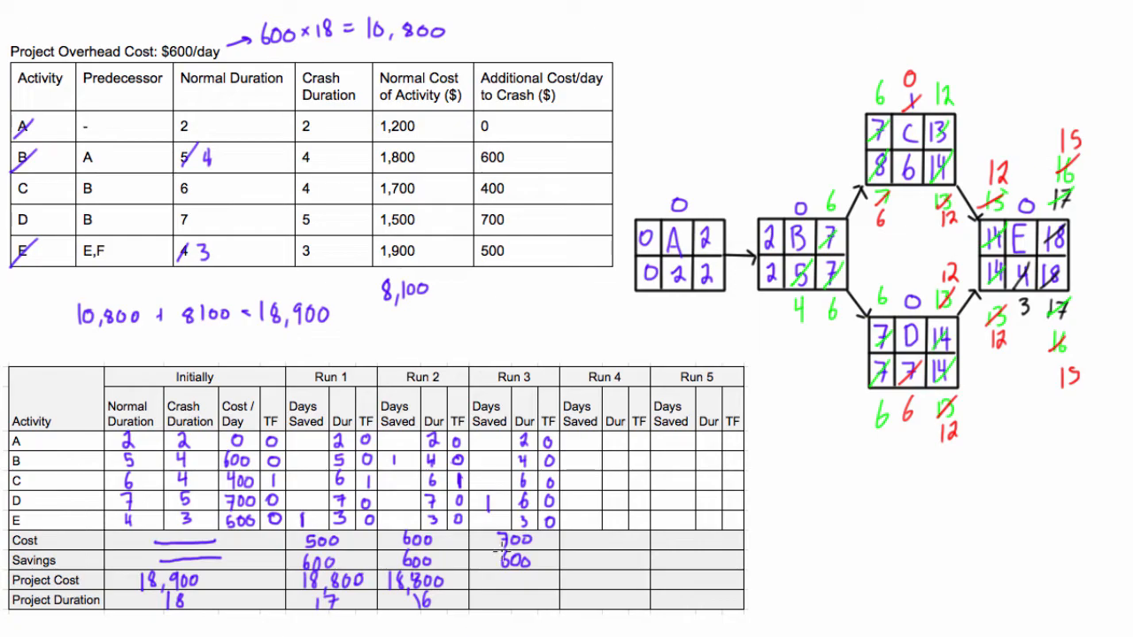
text(18,900)
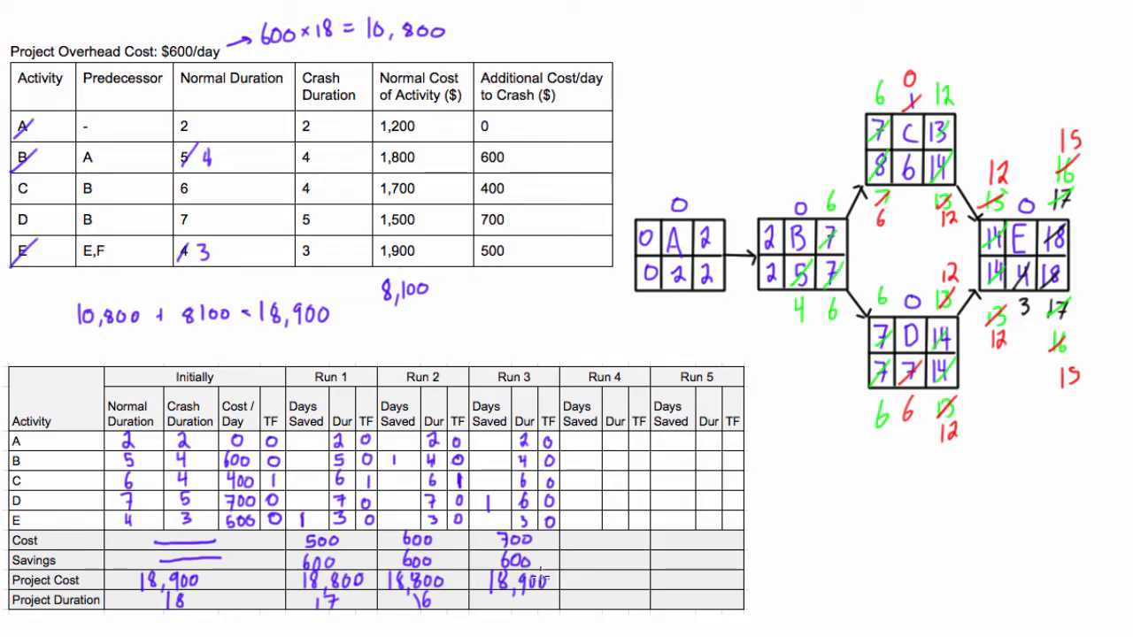
text(15)
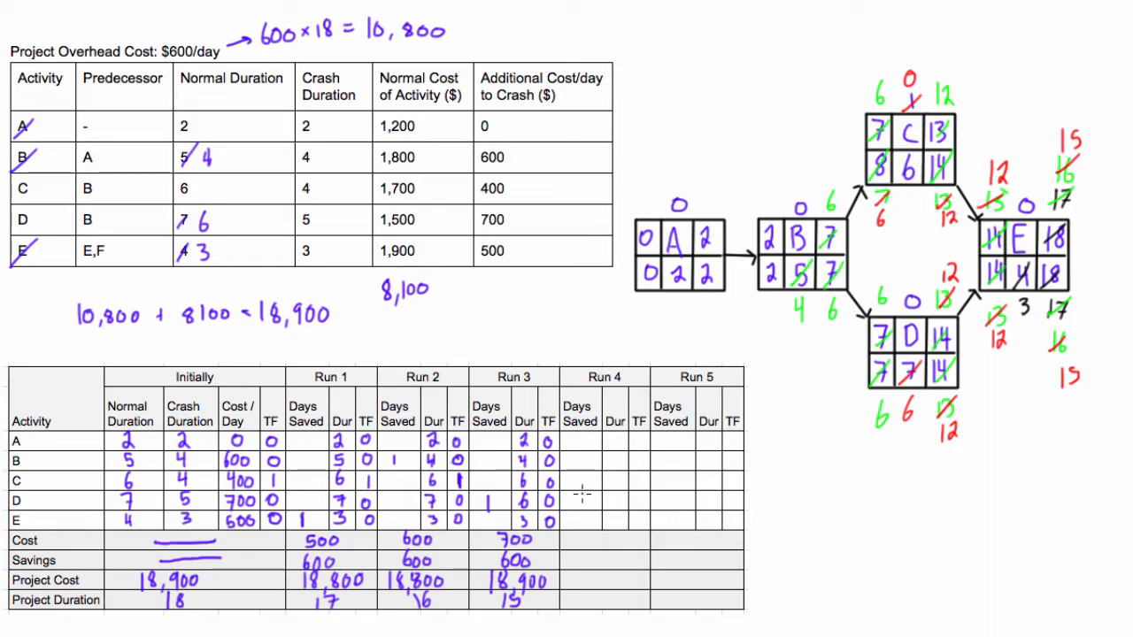
mouse_move(584, 499)
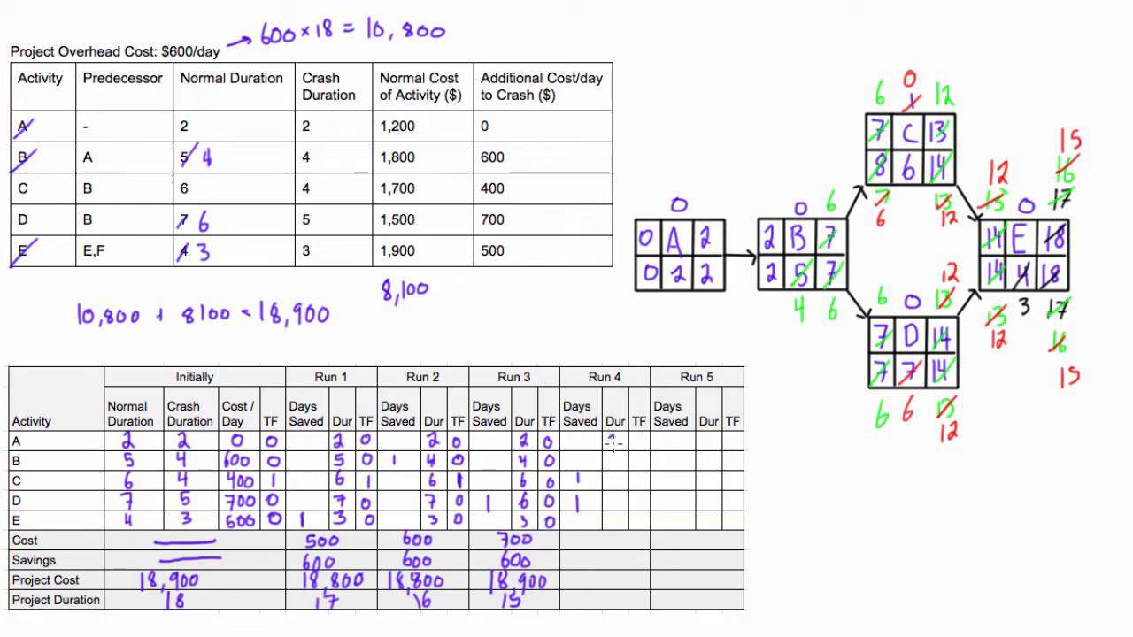
text(4)
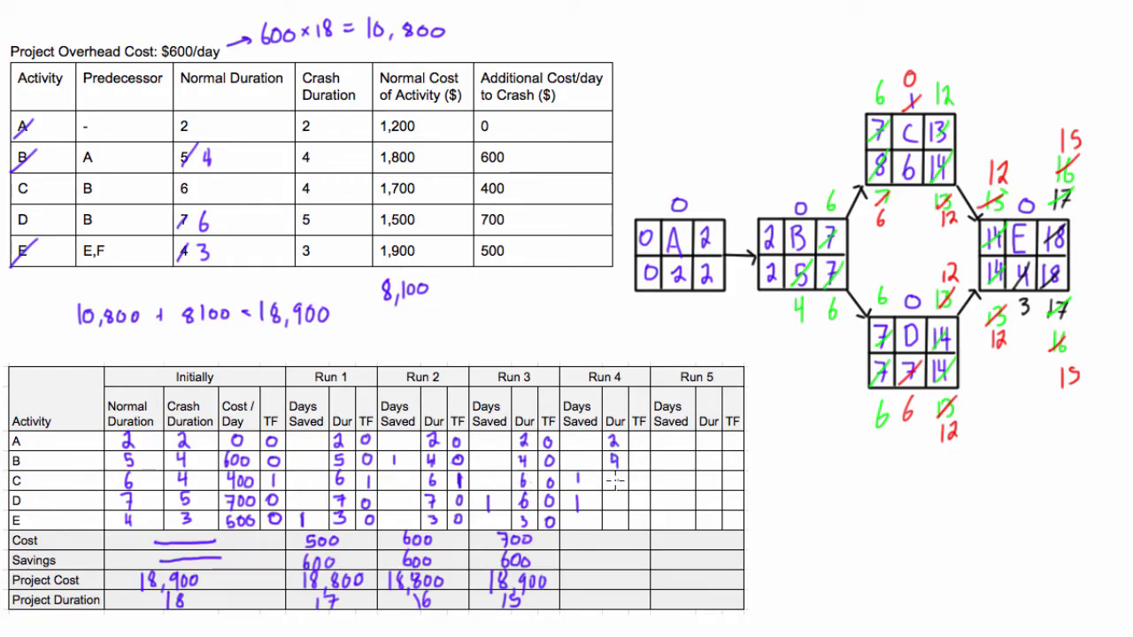
text(5)
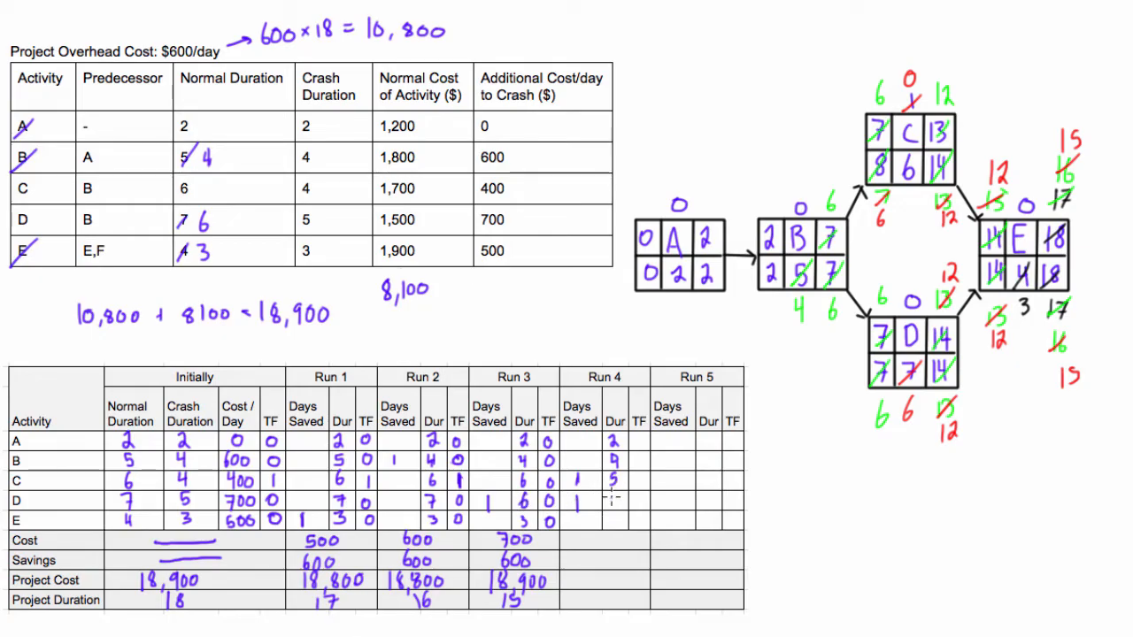
text(5)
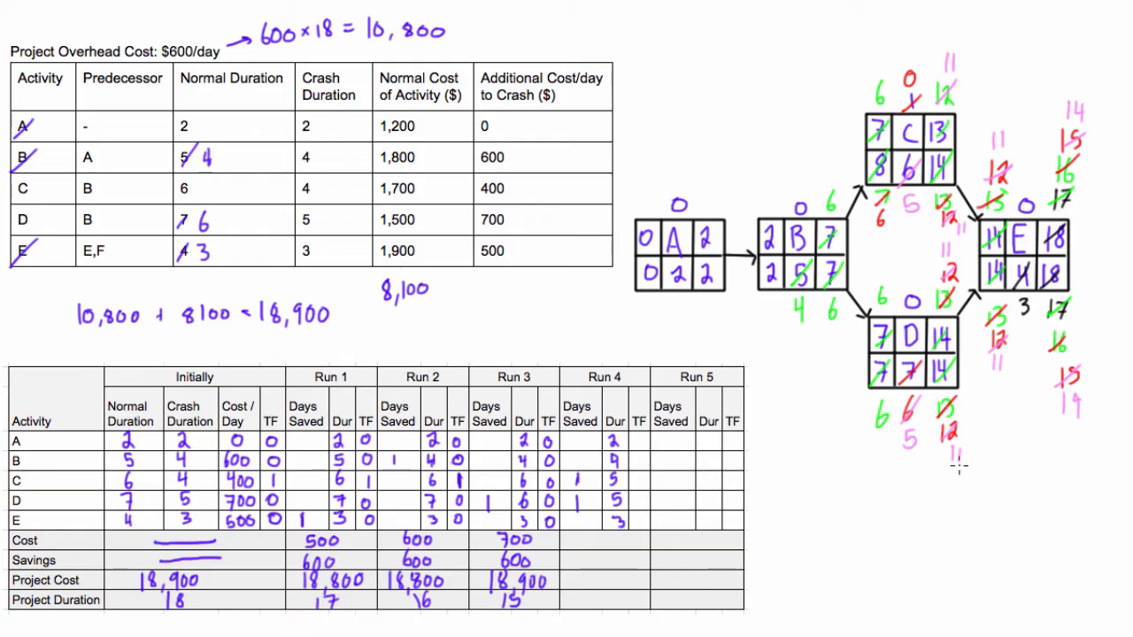
mouse_move(871, 417)
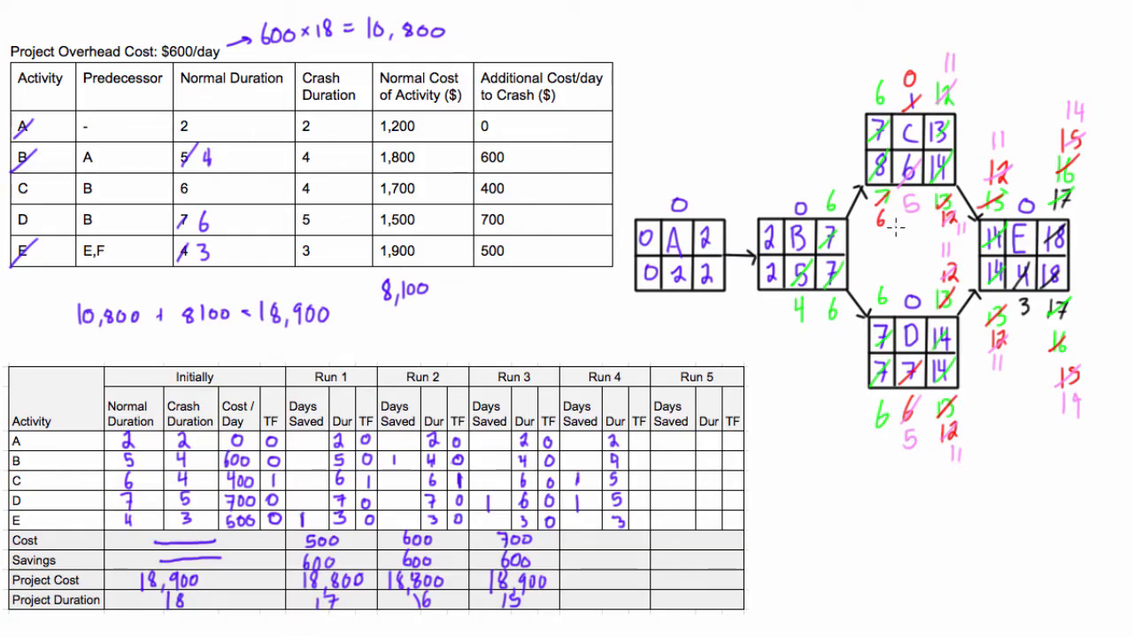
mouse_move(899, 297)
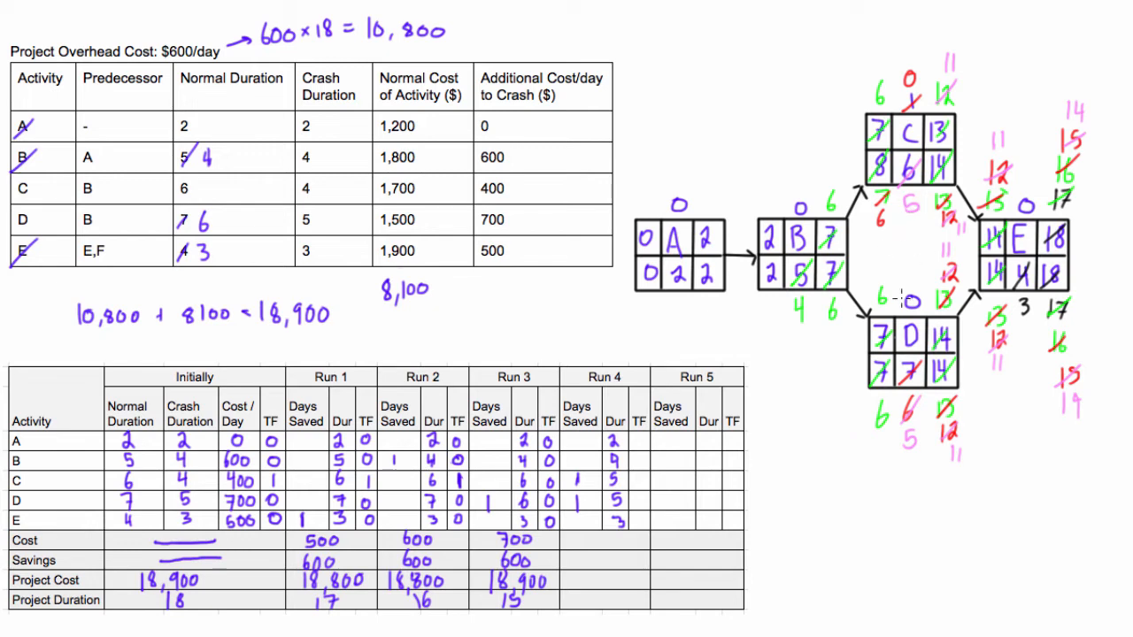
mouse_move(761, 471)
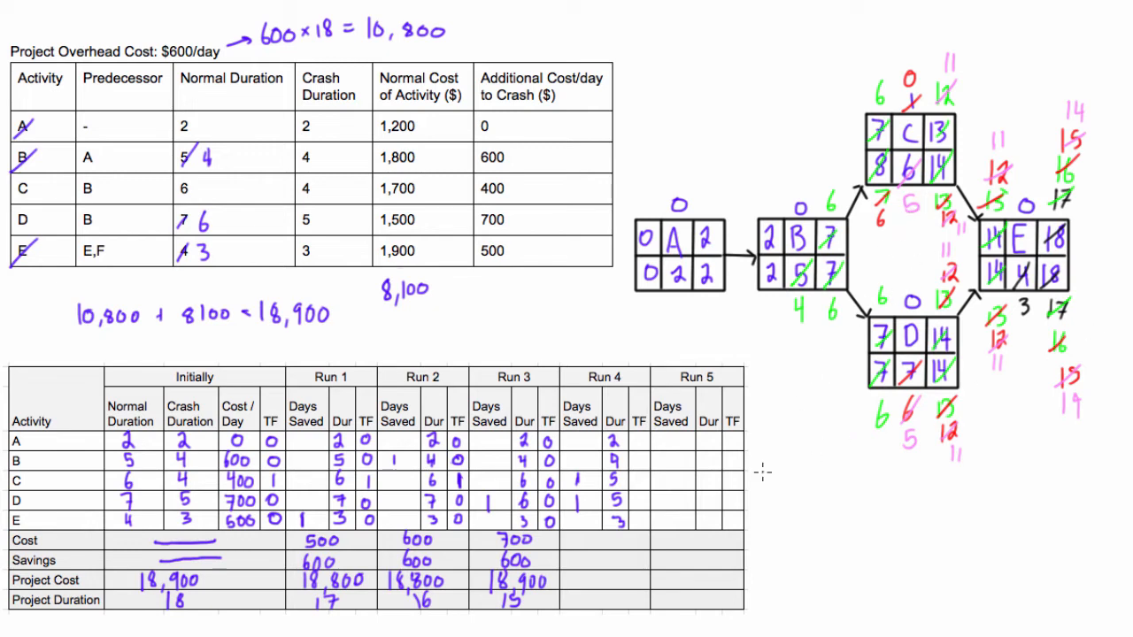
mouse_move(886, 255)
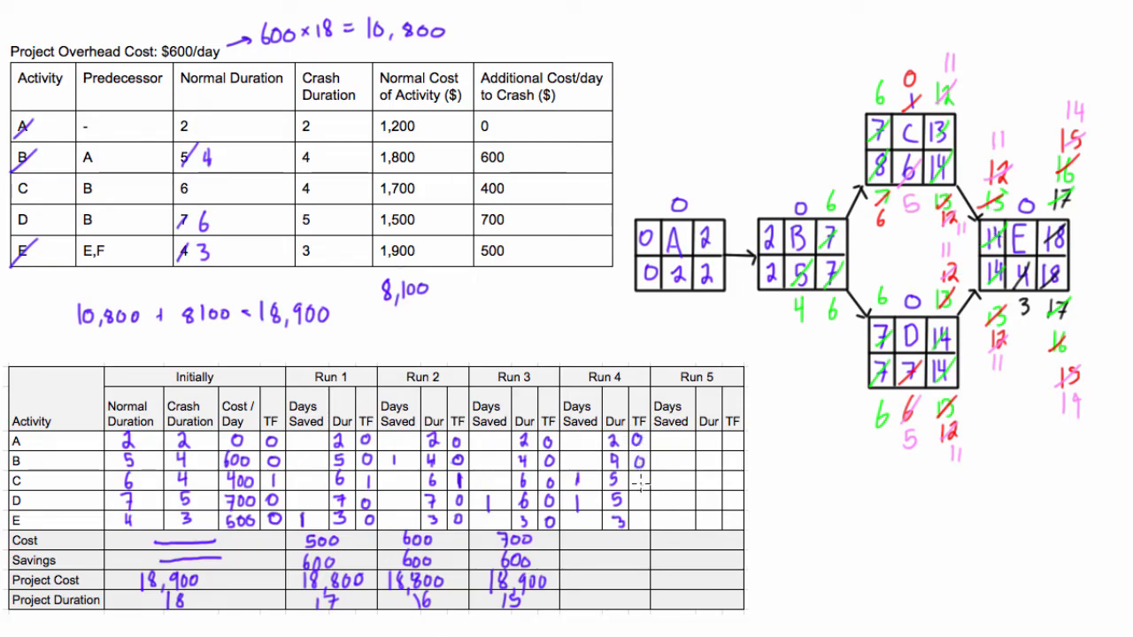
text(0)
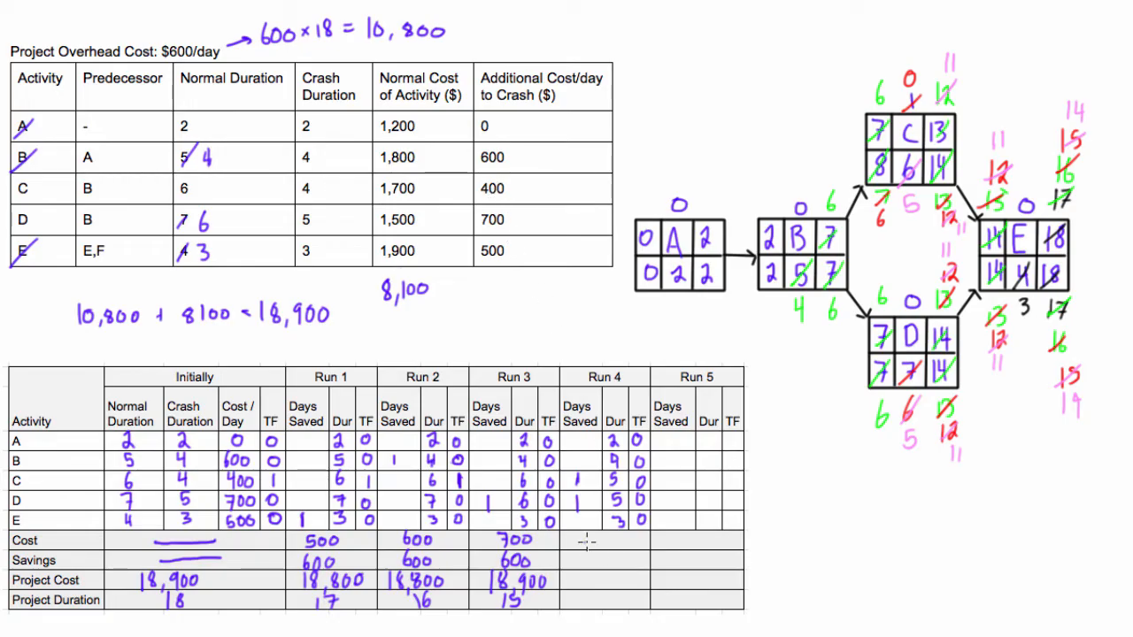
text(11,)
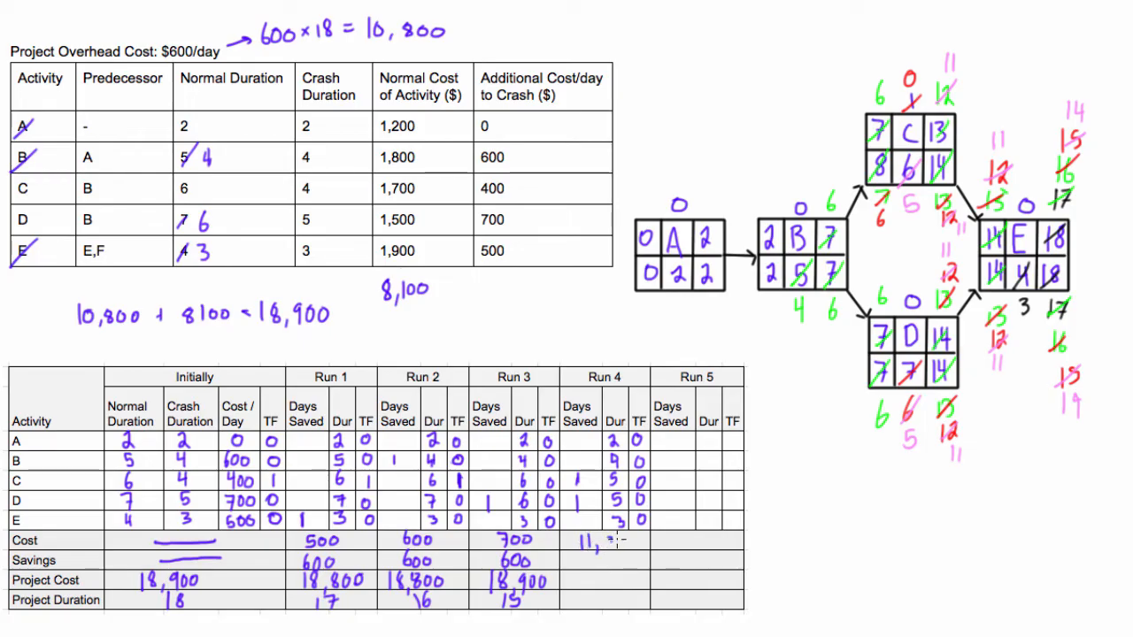
text(800)
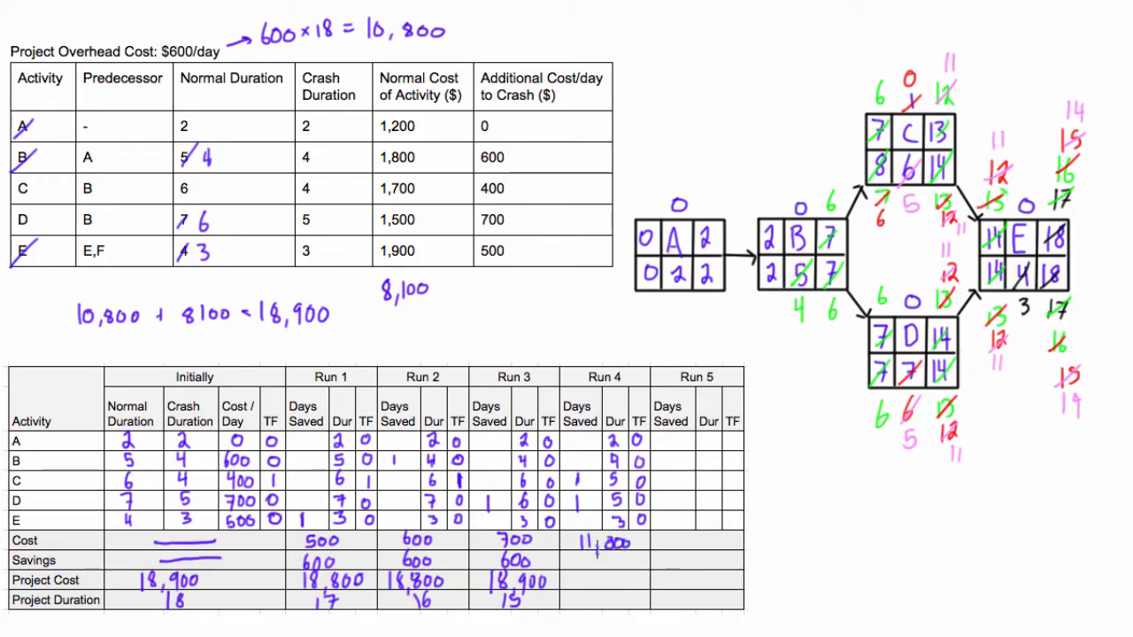
text(600)
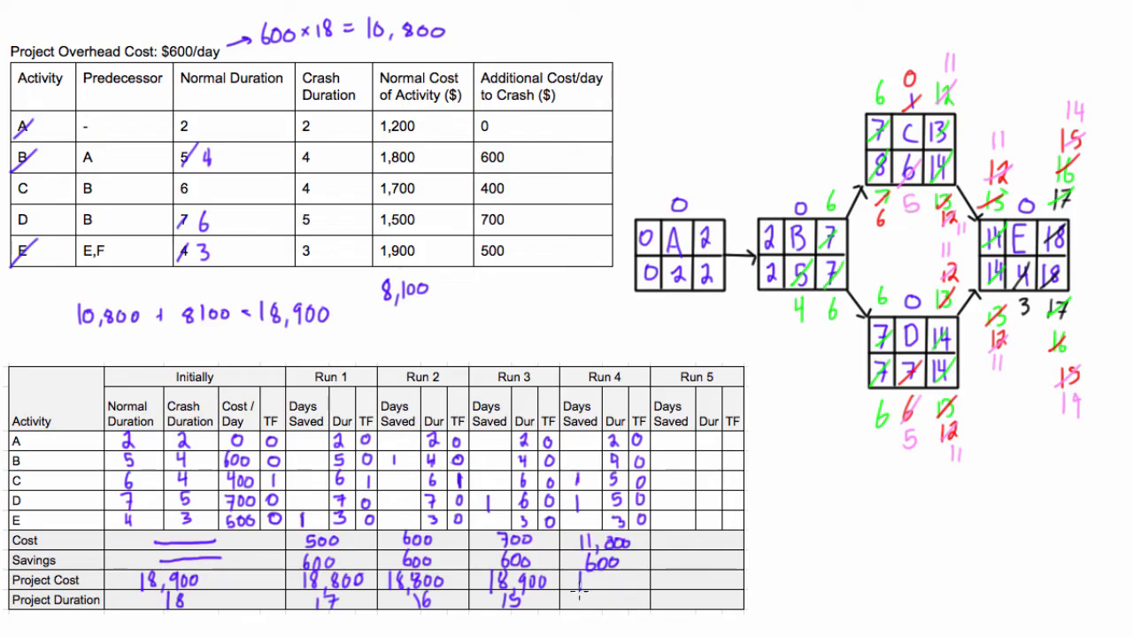
text(19,400)
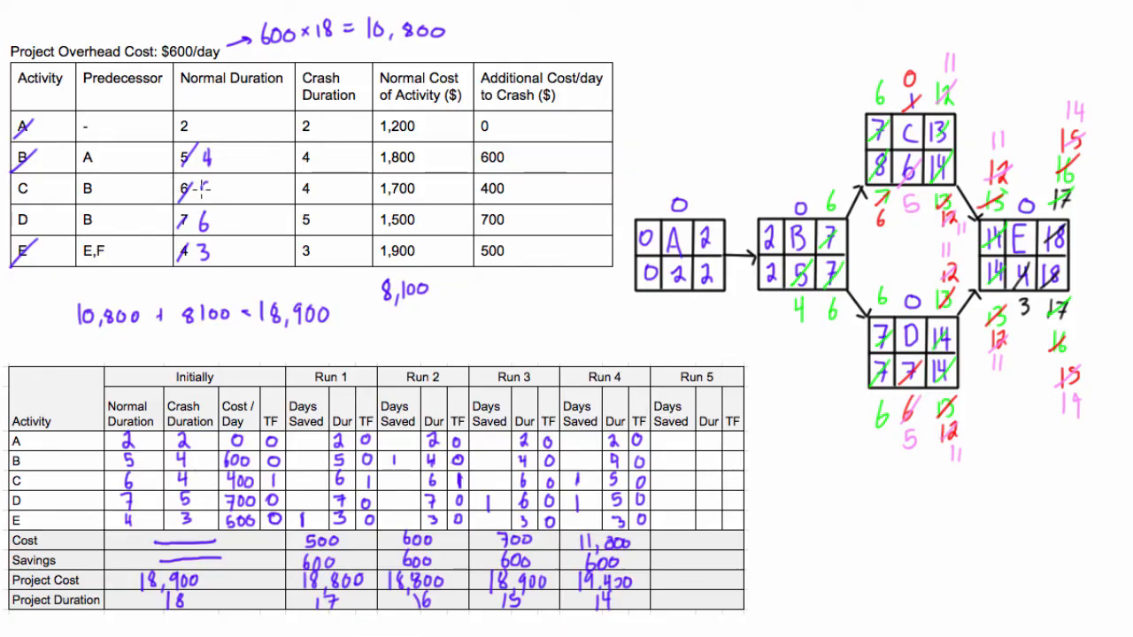
text(5)
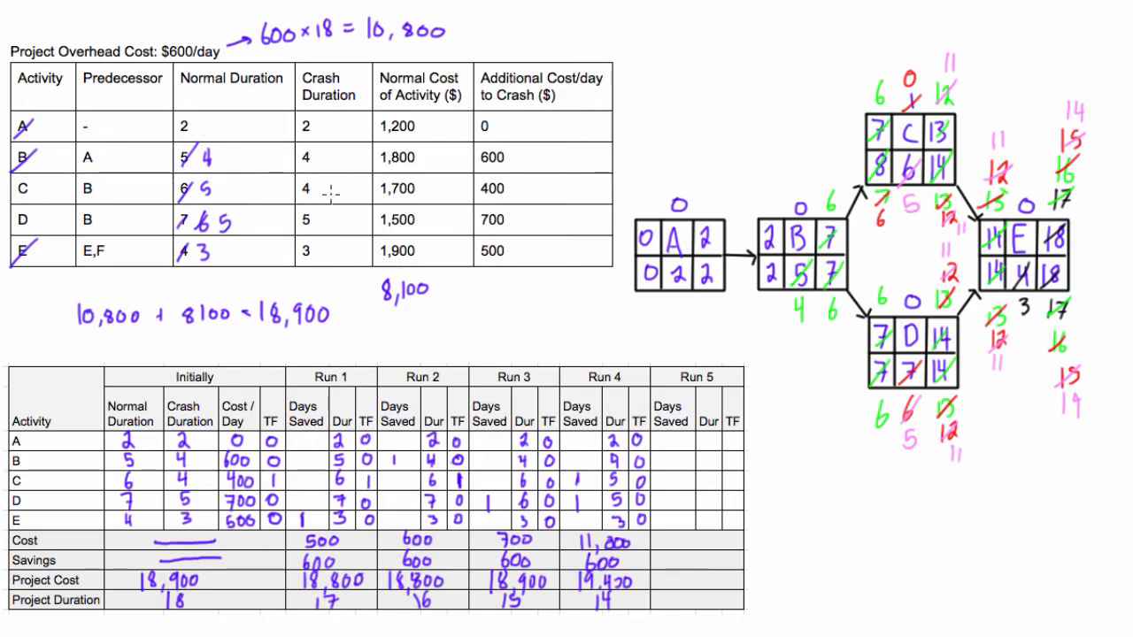
mouse_move(269, 216)
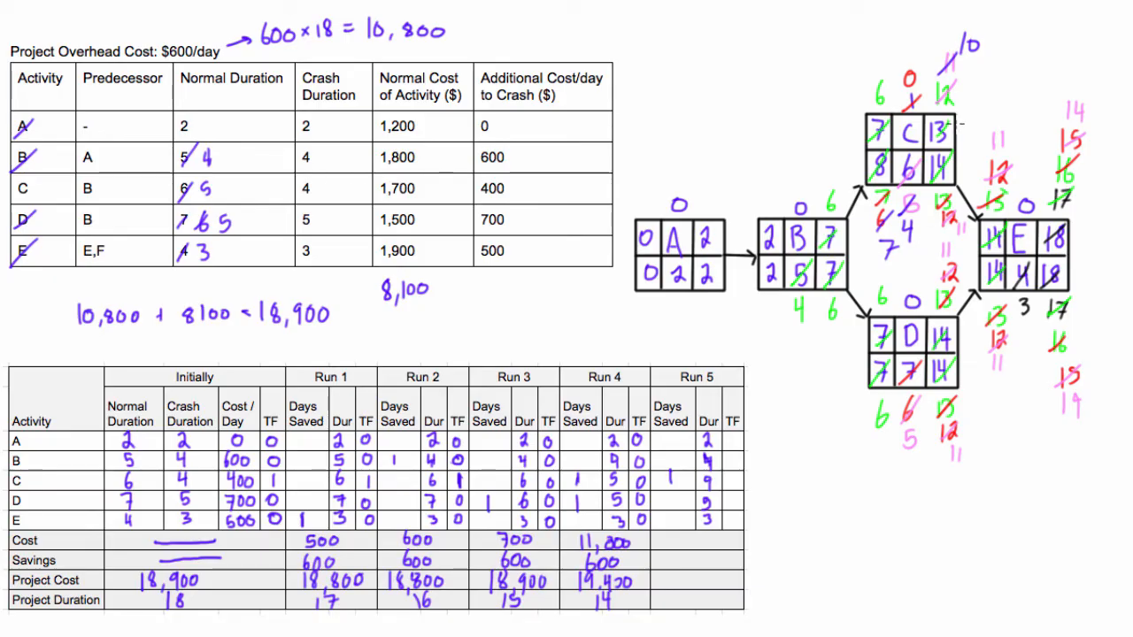
mouse_move(1080, 83)
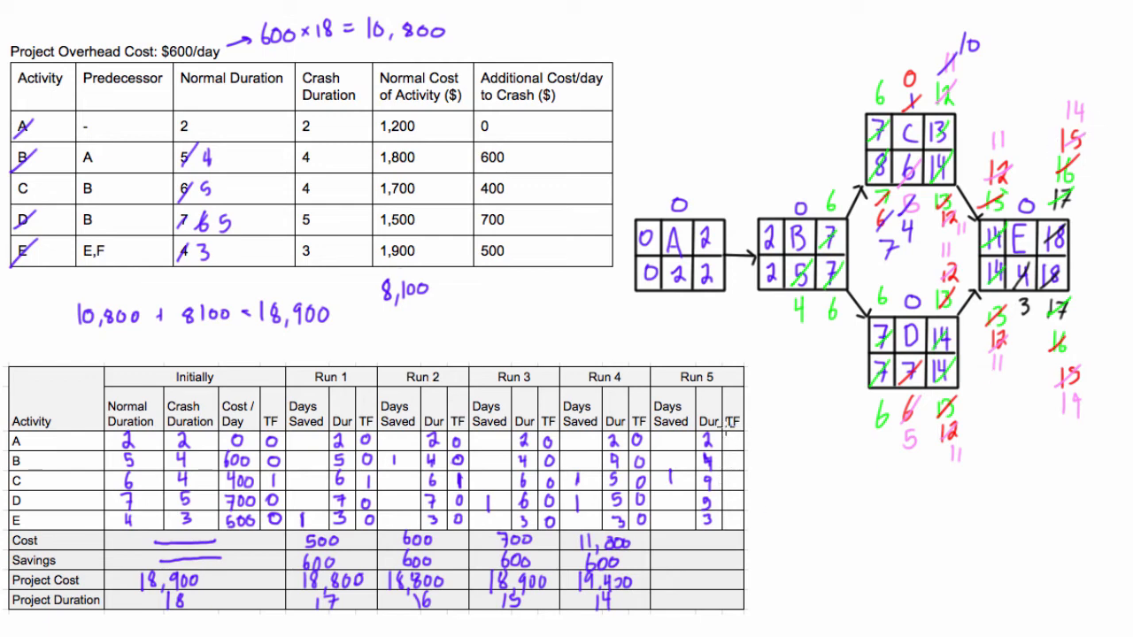
mouse_move(956, 131)
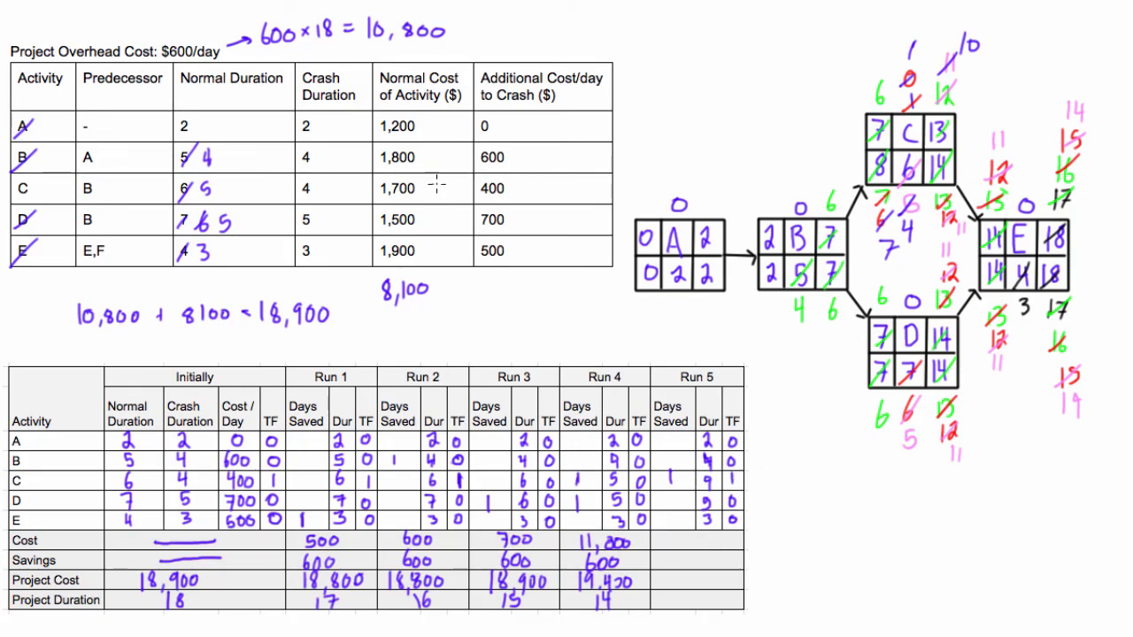
text(4)
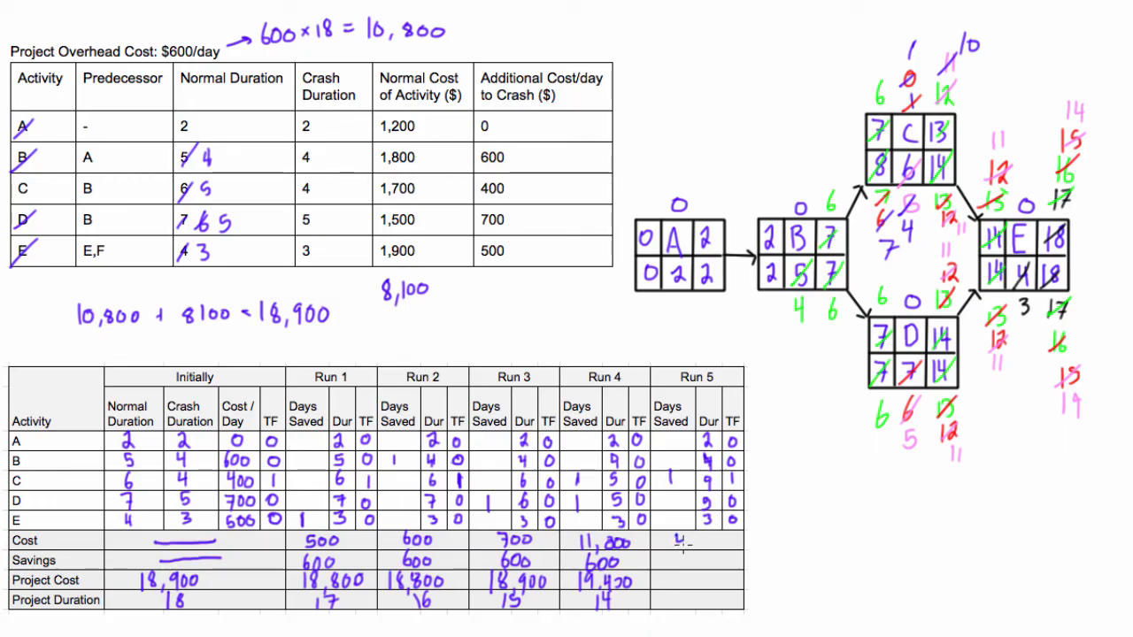
text(400)
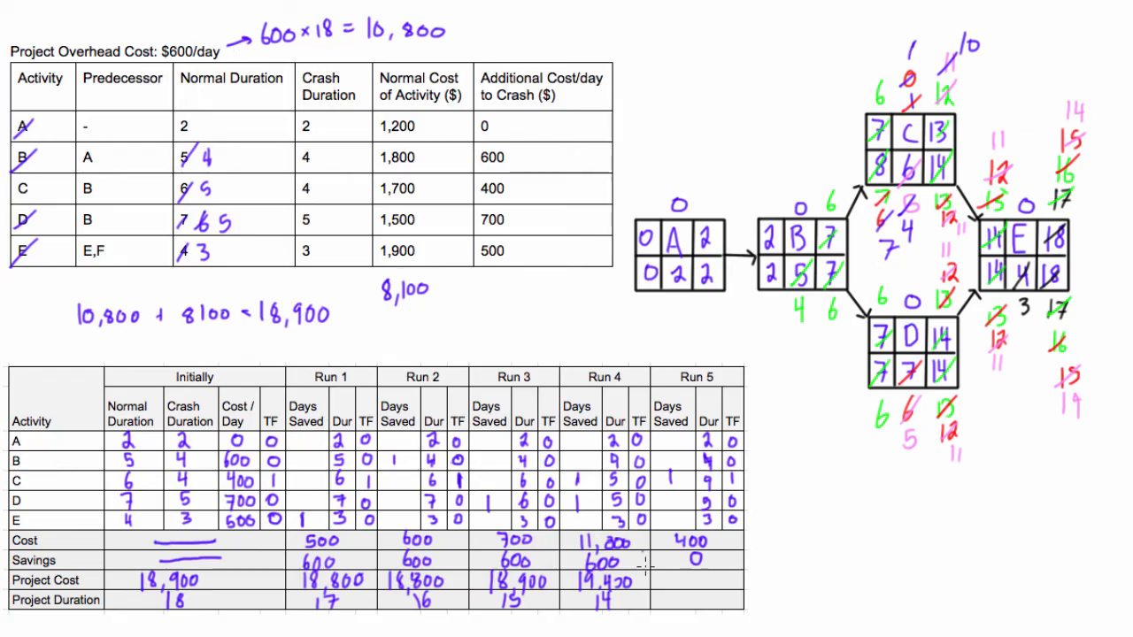
text(19,800)
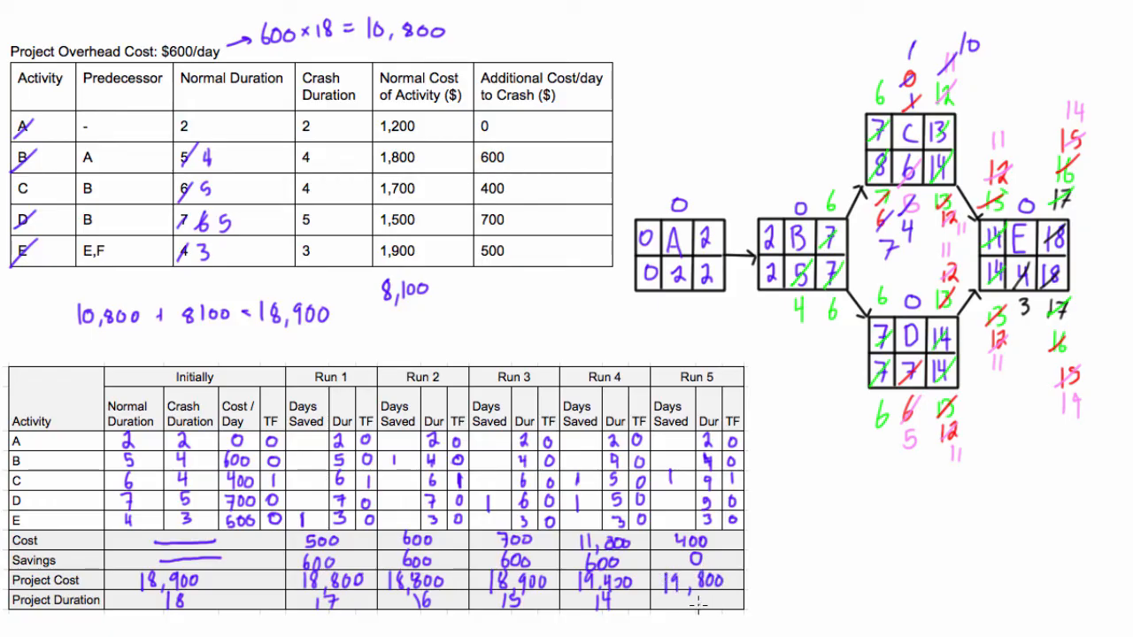
text(14)
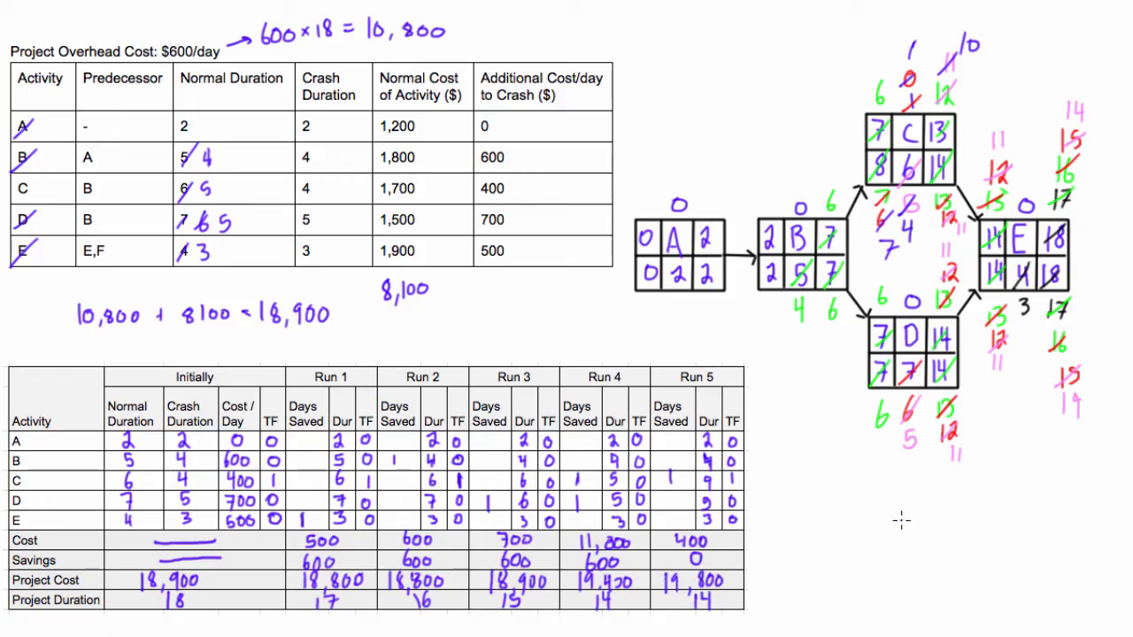
mouse_move(894, 481)
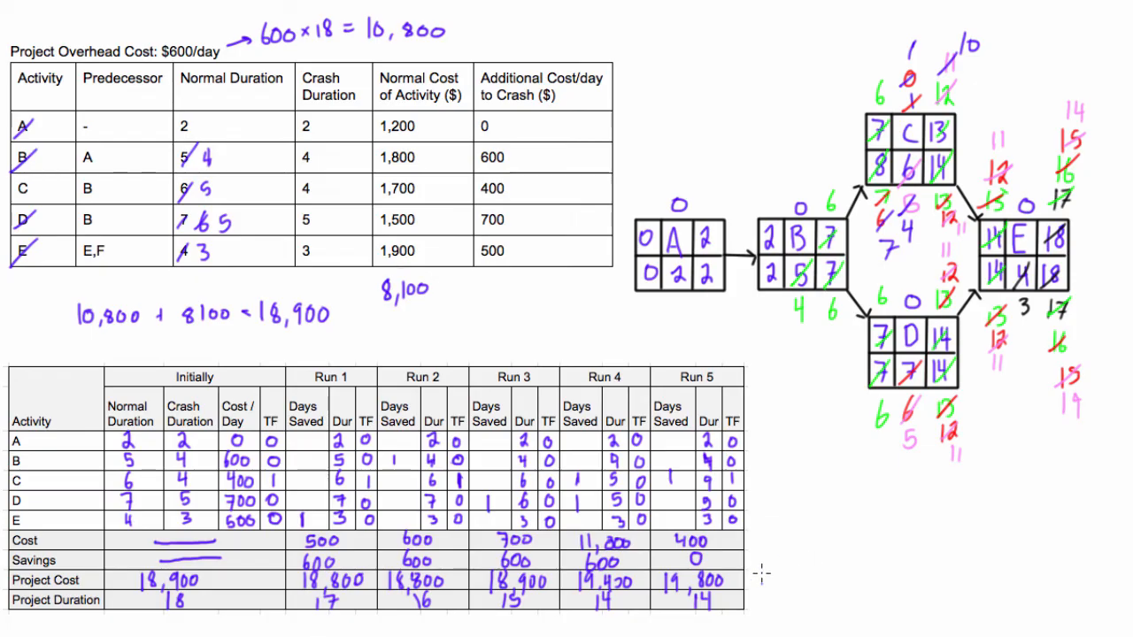
mouse_move(817, 504)
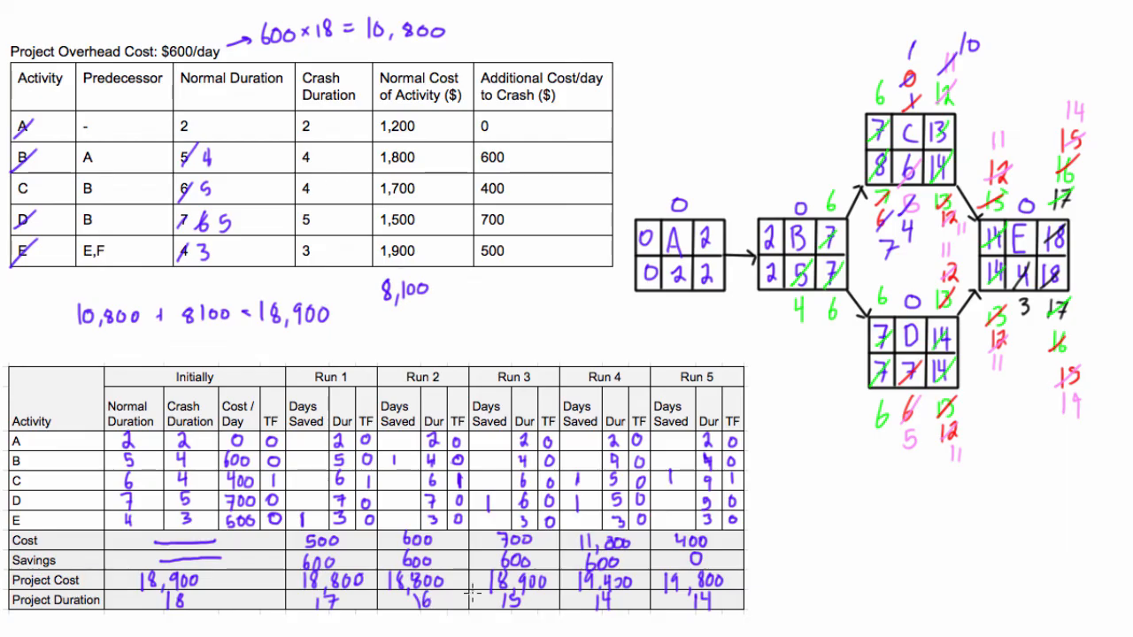
mouse_move(787, 541)
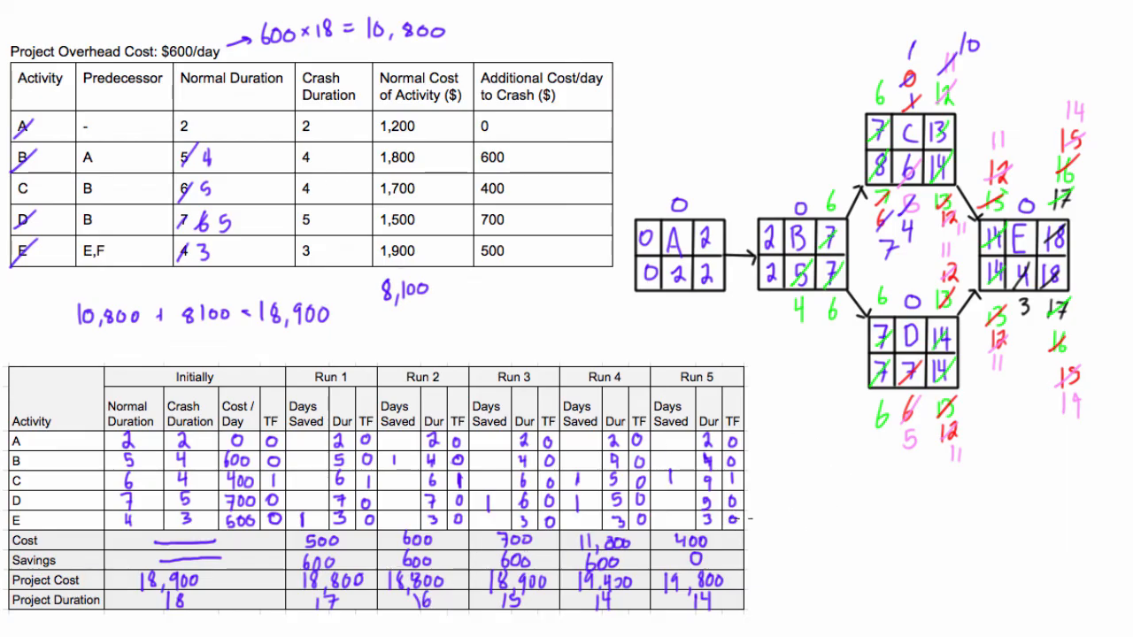
mouse_move(783, 492)
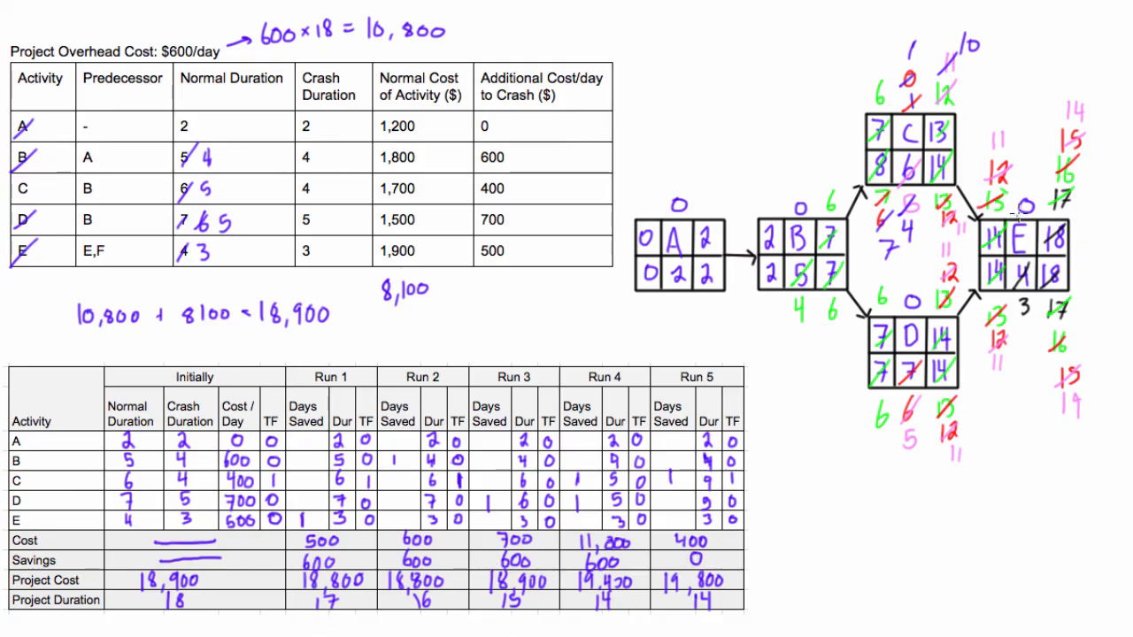
mouse_move(682, 340)
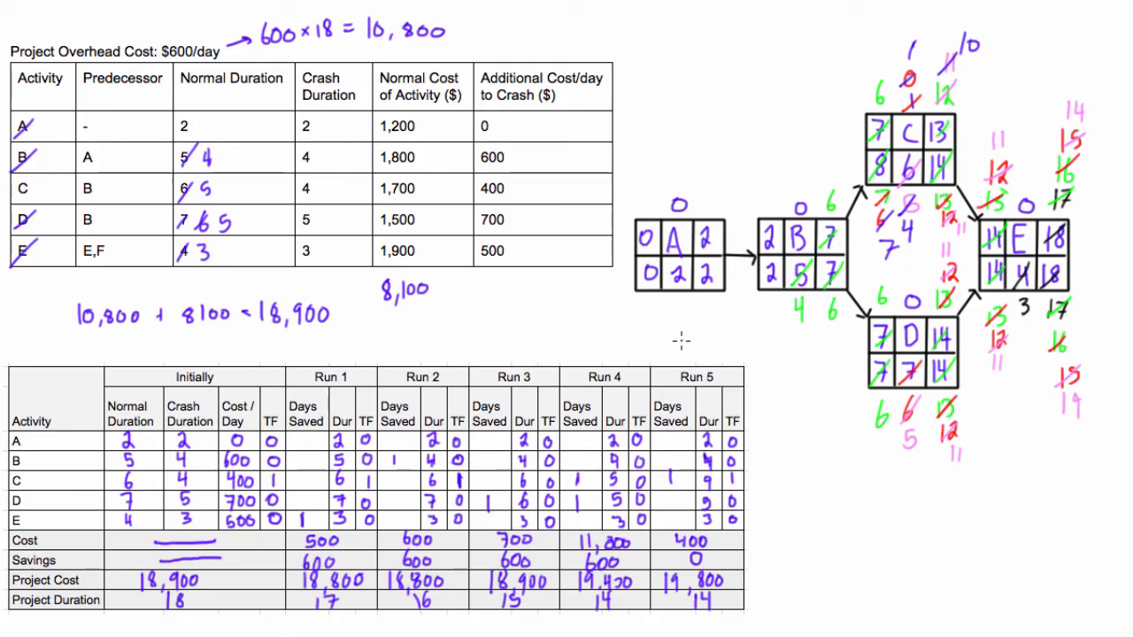